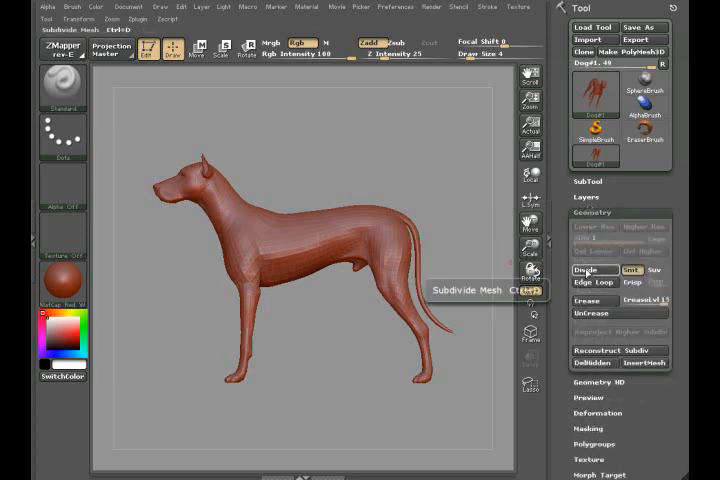
Divide the dog mesh once, then drop back to subdivision level 1
{"action": "left_click", "coordinate": [594, 270]}
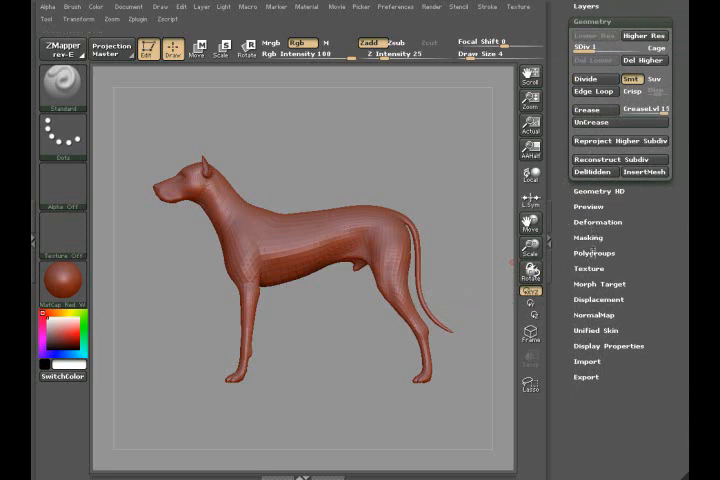
{"action": "left_click", "coordinate": [599, 283]}
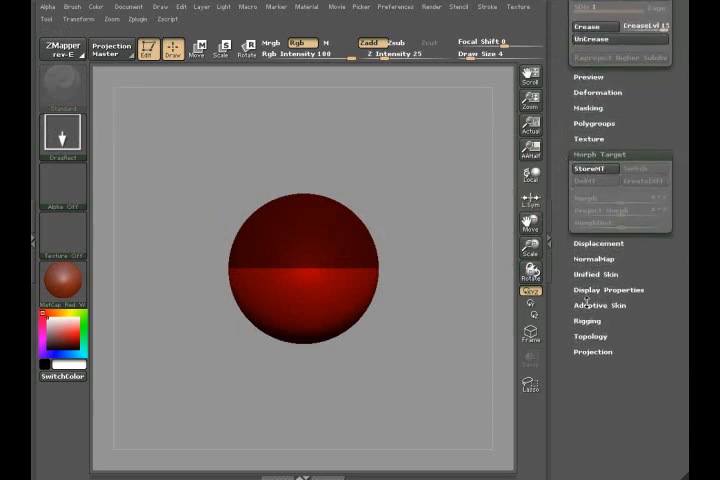
Preview the ZSphere's adaptive skin, set Density to 1, and turn Preview off
{"action": "left_click", "coordinate": [603, 305]}
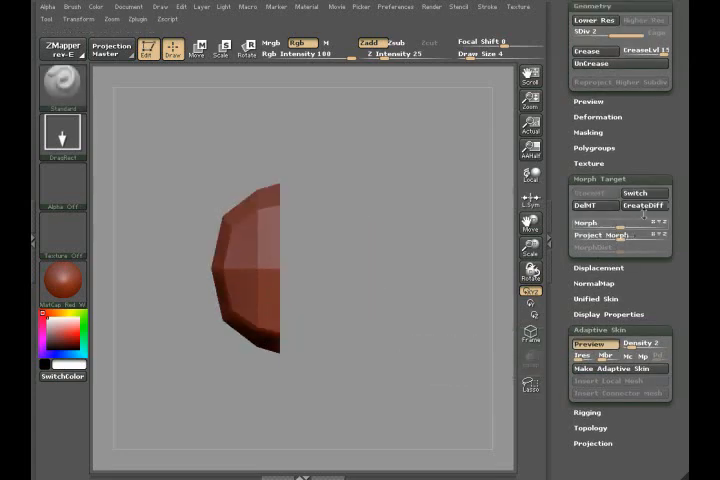
{"action": "mouse_move", "coordinate": [643, 205]}
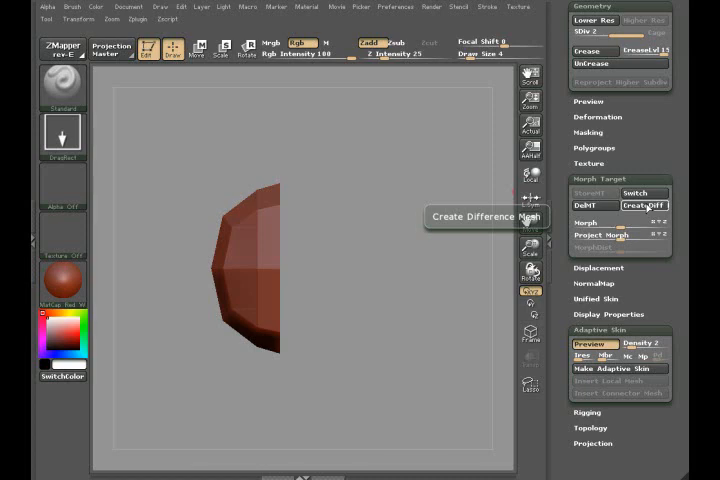
{"action": "mouse_move", "coordinate": [645, 343]}
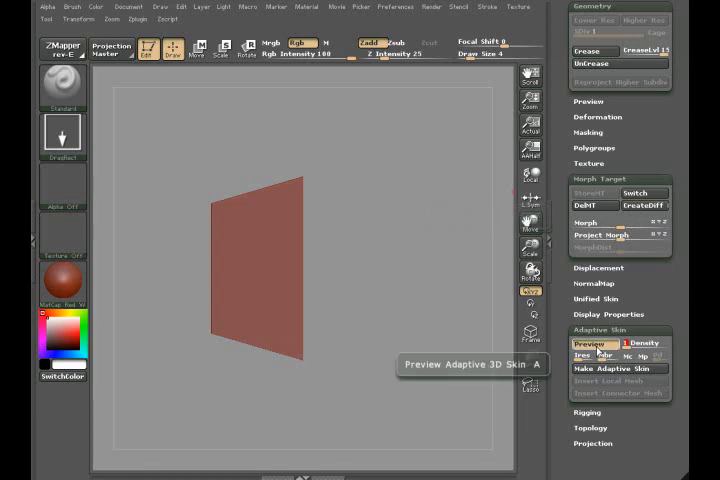
{"action": "left_click", "coordinate": [589, 344]}
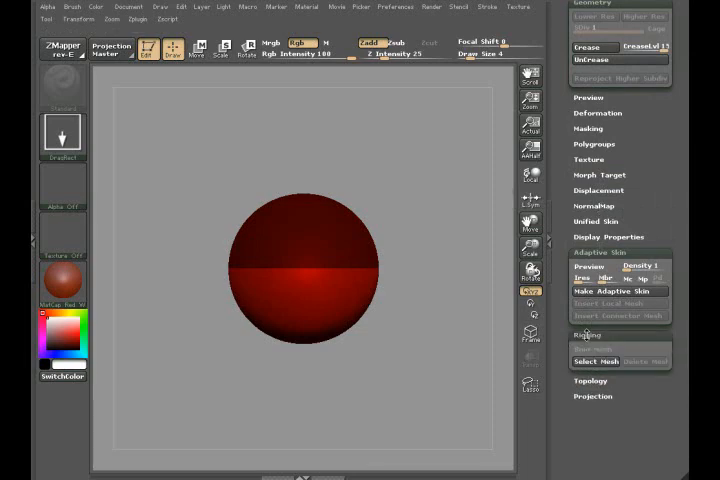
{"action": "mouse_move", "coordinate": [596, 361]}
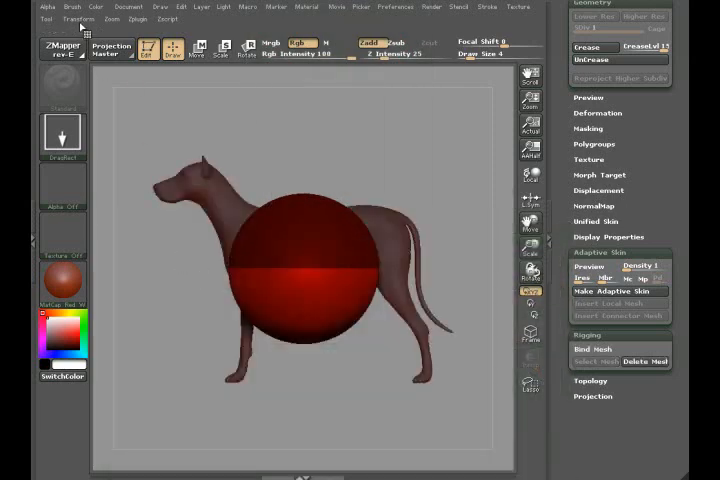
Use Rigging > Select Mesh to choose the dog tool as the rigging mesh
{"action": "left_click", "coordinate": [79, 18]}
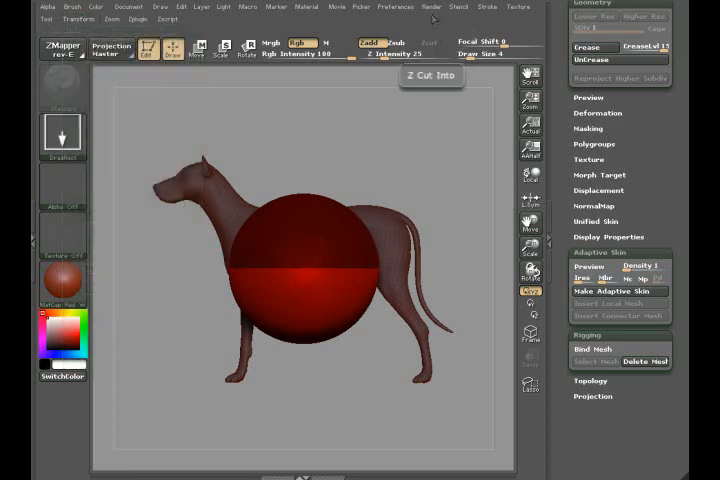
{"action": "left_click", "coordinate": [432, 6]}
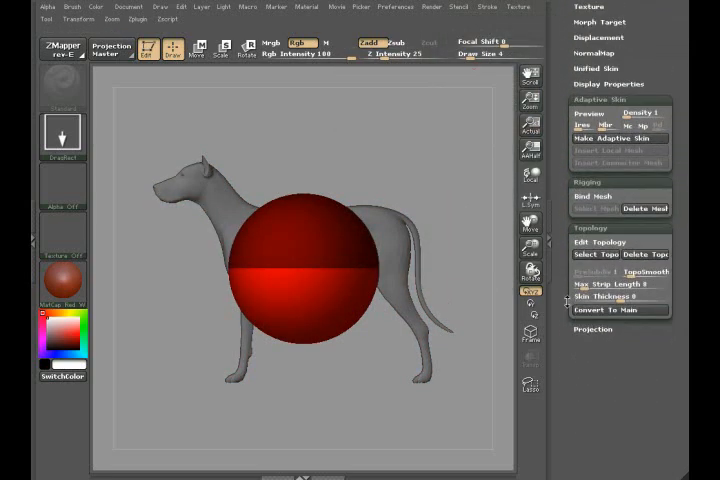
Turn on Edit Topology and draw joints along the dog's spine, legs, head and tail
{"action": "left_click", "coordinate": [598, 241]}
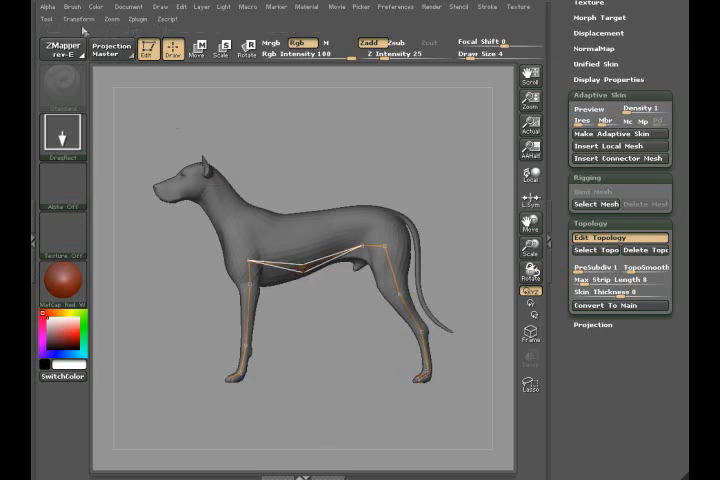
{"action": "left_click", "coordinate": [78, 18]}
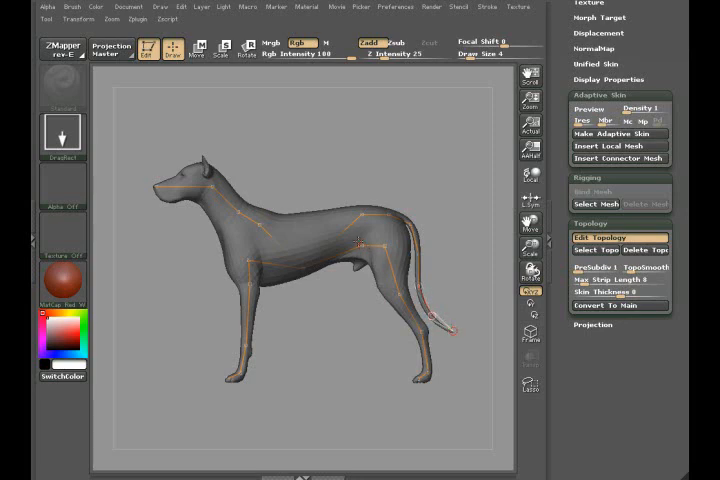
{"action": "mouse_move", "coordinate": [196, 50]}
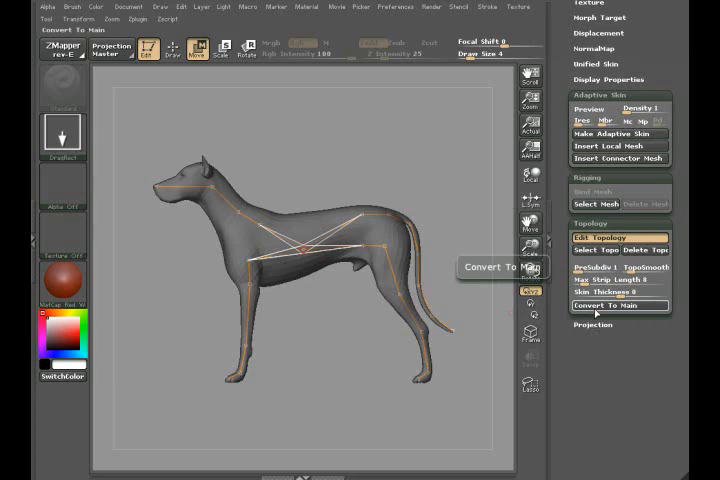
Convert the drawn topology skeleton into the main ZSphere structure with Convert To Main
{"action": "left_click", "coordinate": [619, 305]}
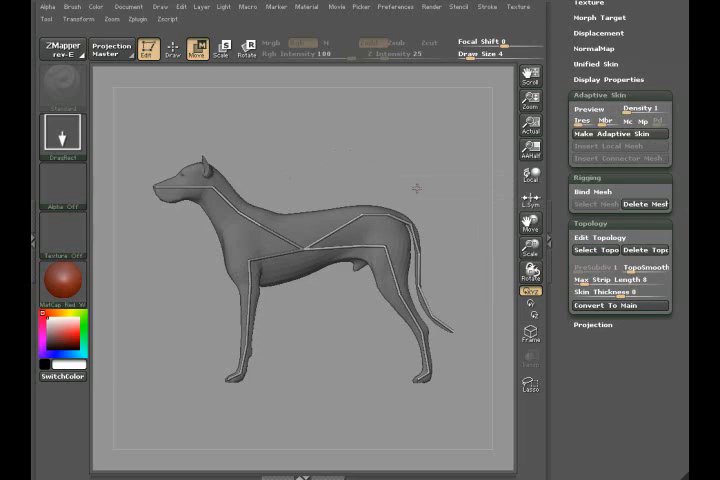
{"action": "mouse_move", "coordinate": [457, 199]}
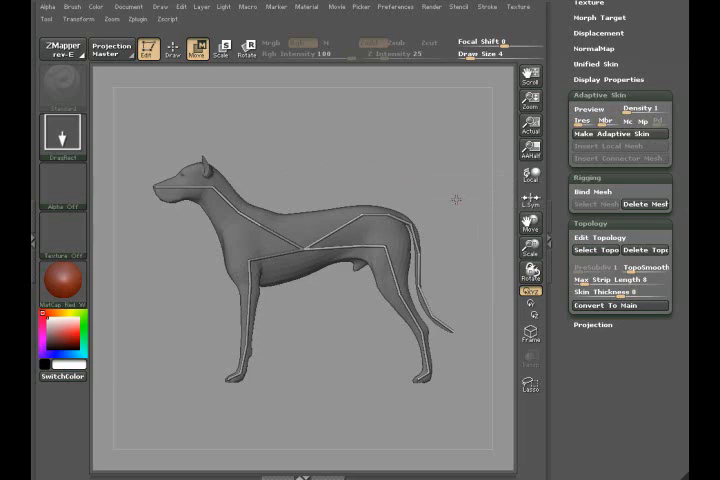
{"action": "mouse_move", "coordinate": [530, 272]}
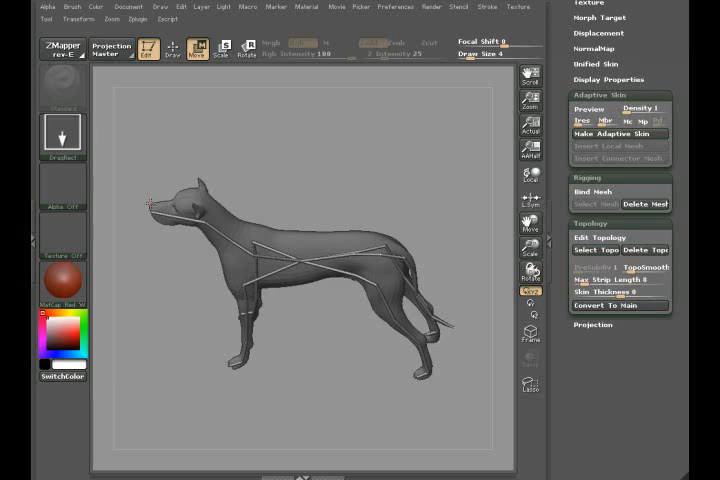
{"action": "mouse_move", "coordinate": [480, 248]}
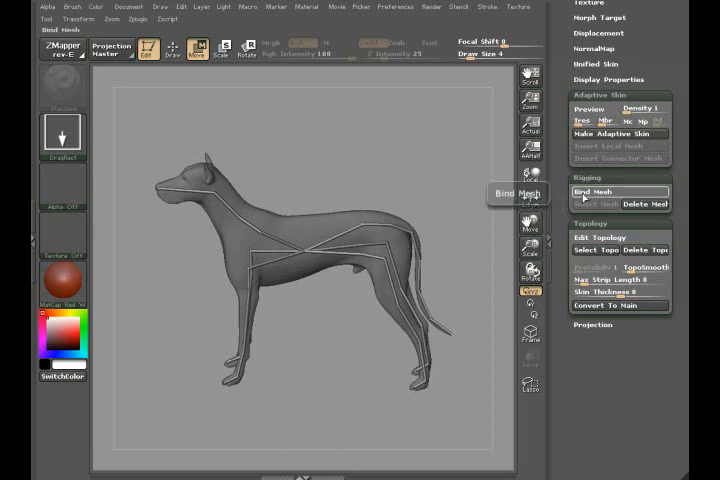
Bind the dog mesh to the ZSphere skeleton with Rigging > Bind Mesh
{"action": "left_click", "coordinate": [599, 191]}
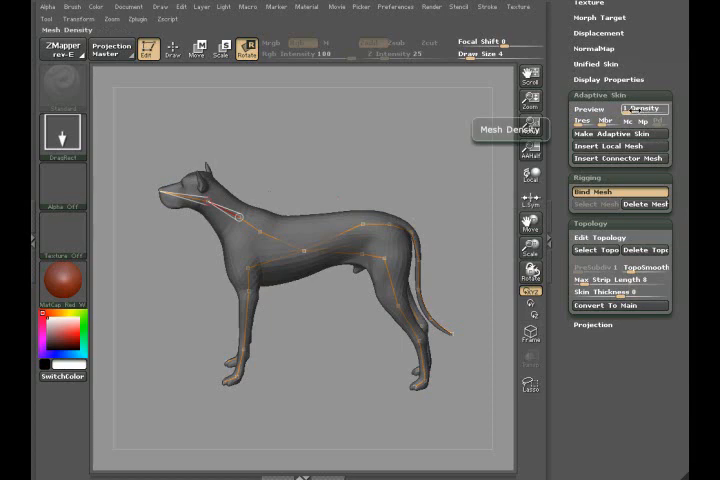
{"action": "mouse_move", "coordinate": [598, 110]}
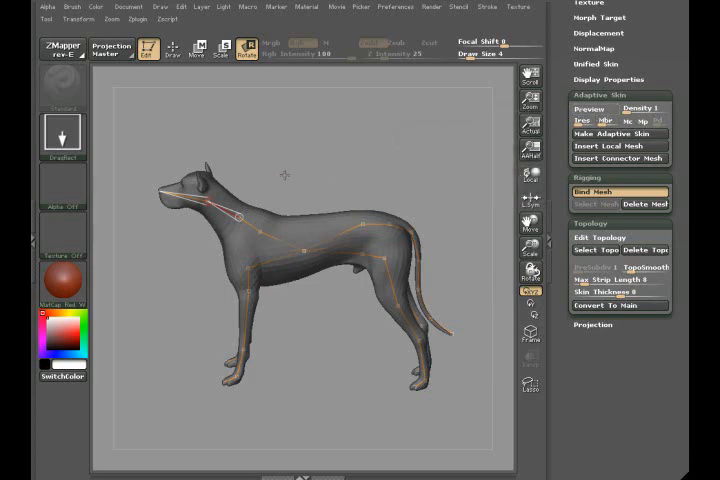
{"action": "mouse_move", "coordinate": [287, 158]}
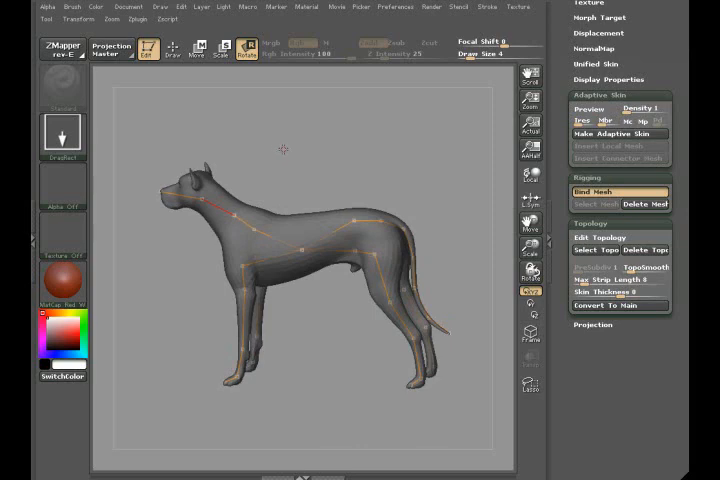
{"action": "mouse_move", "coordinate": [242, 217]}
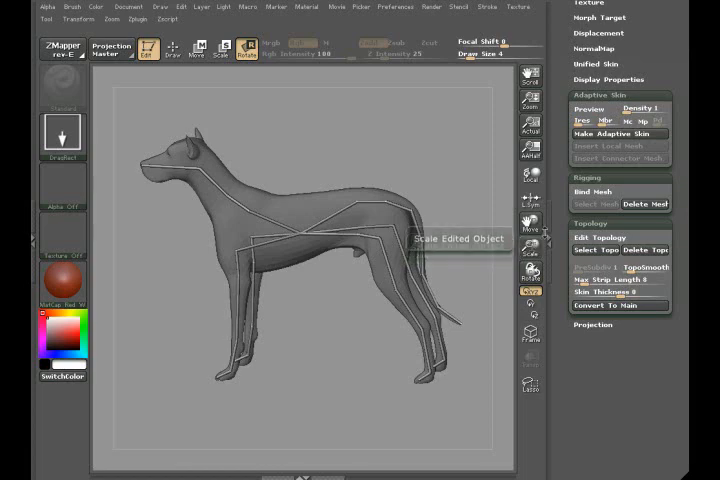
Toggle Bind Mesh off and on to release and rebind the dog mesh
{"action": "left_click", "coordinate": [600, 192]}
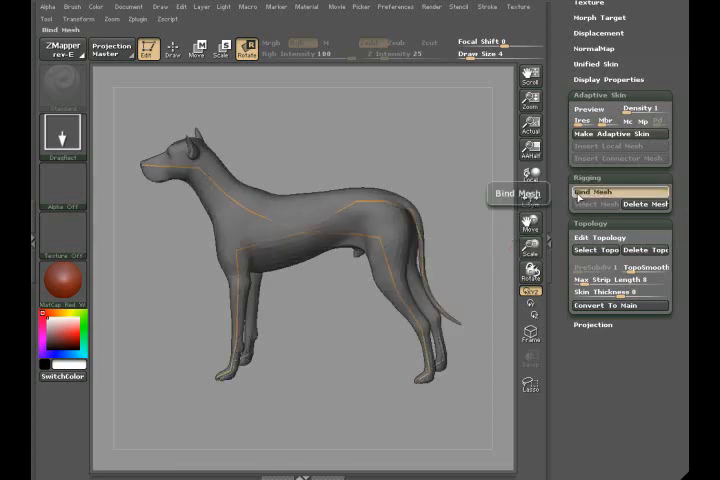
{"action": "left_click", "coordinate": [606, 191]}
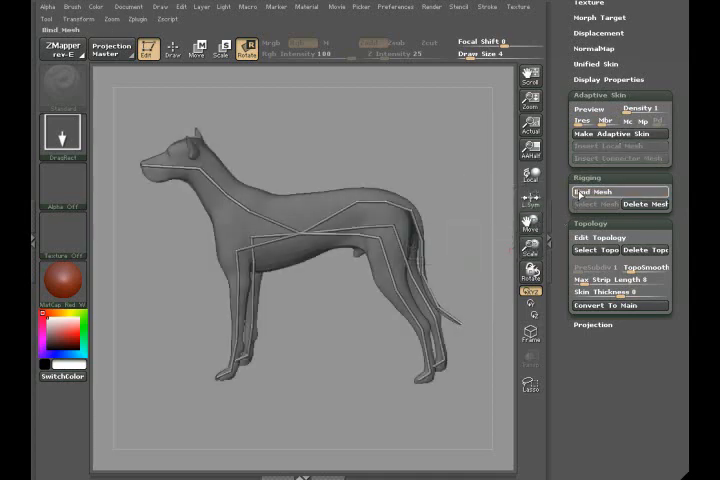
{"action": "left_click", "coordinate": [594, 191]}
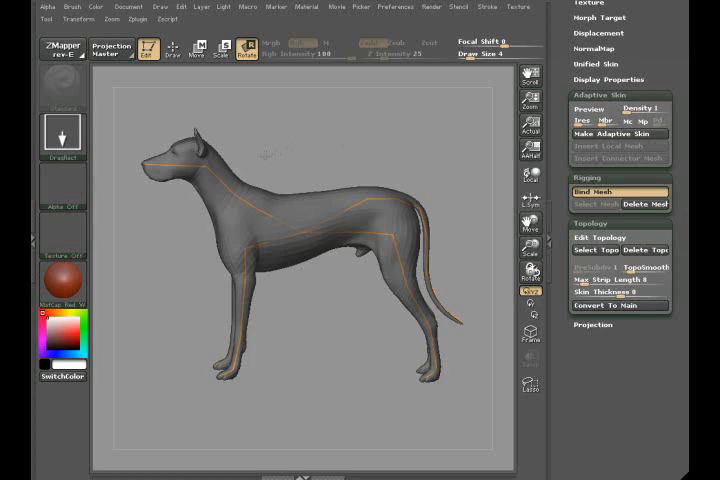
{"action": "mouse_move", "coordinate": [247, 131]}
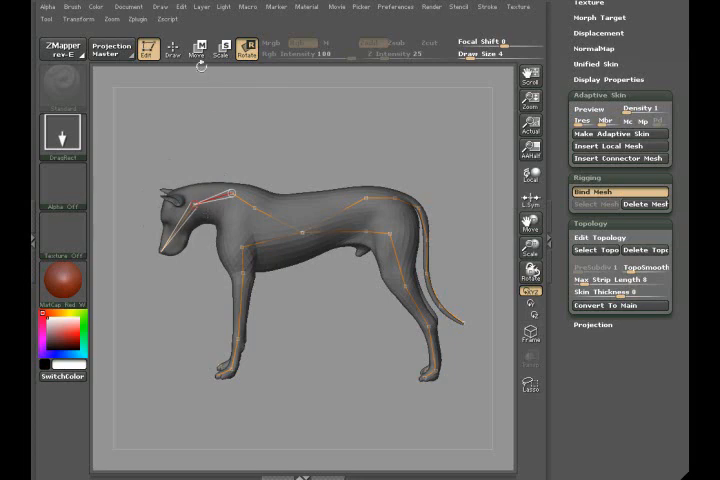
Lower the head and lift the tail via Move/Rotate, then Make Adaptive Skin
{"action": "left_click", "coordinate": [199, 50]}
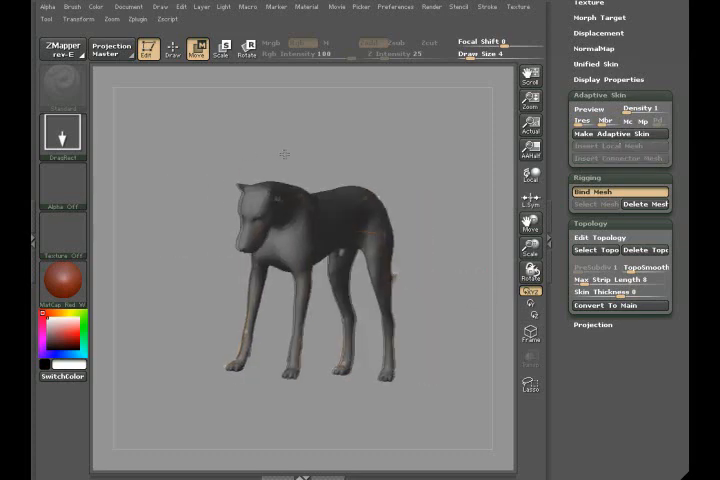
{"action": "left_click", "coordinate": [242, 50]}
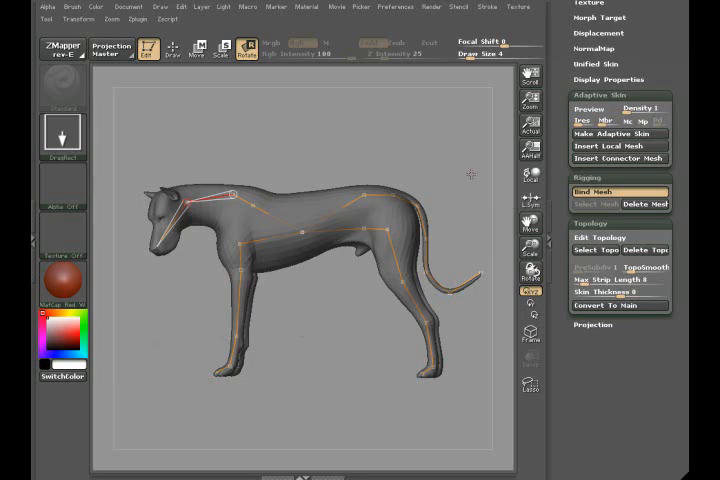
{"action": "left_click", "coordinate": [617, 134]}
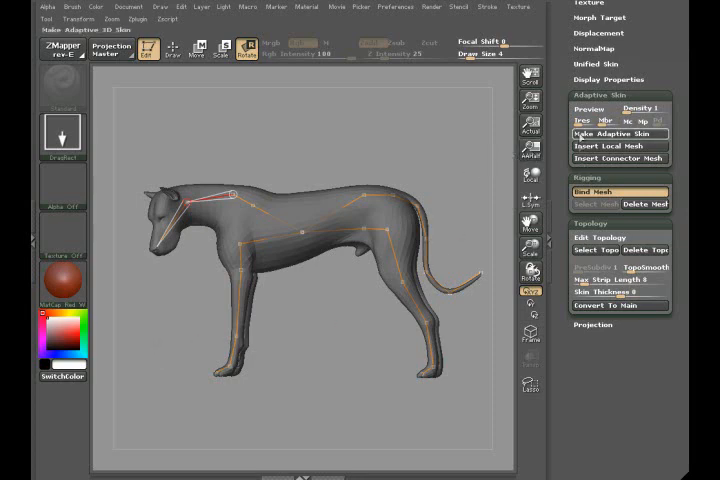